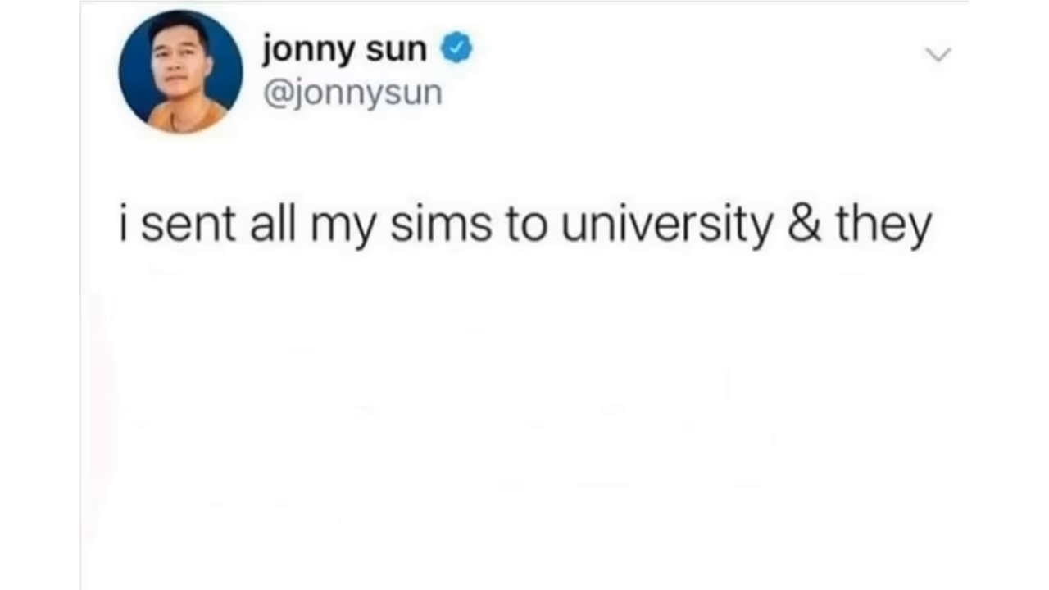
{"action": "type", "text": "all became computer scientists &"}
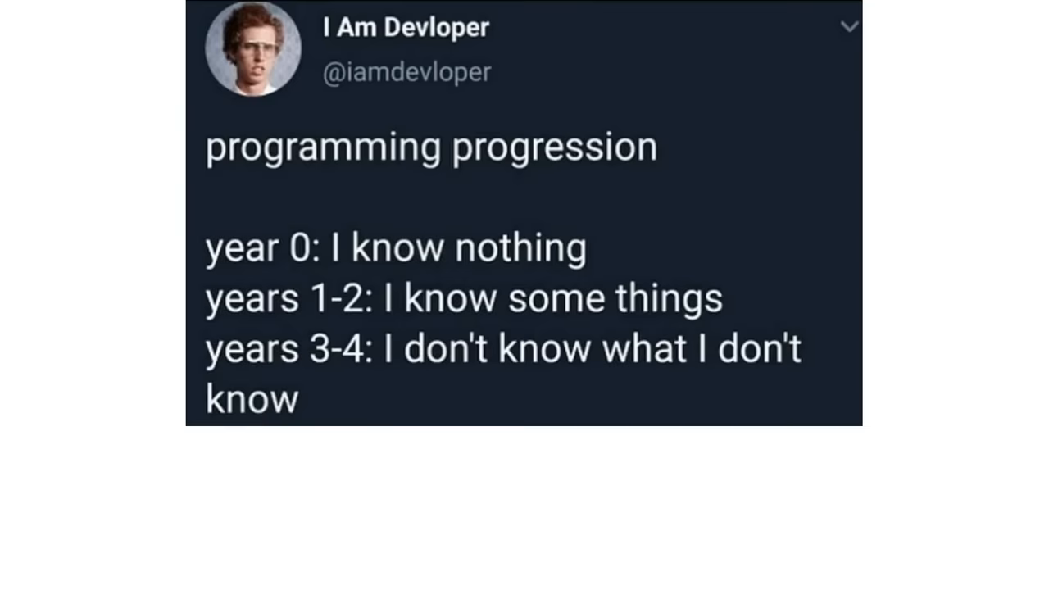
{"action": "scroll", "scroll_direction": "down", "scroll_amount": 3}
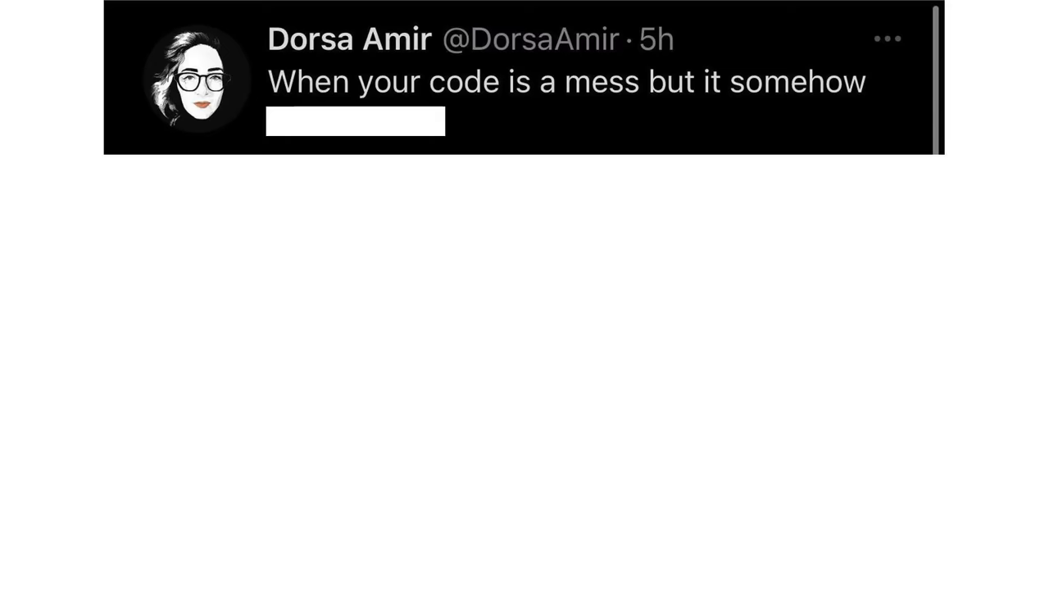
{"action": "scroll", "scroll_direction": "down", "scroll_amount": 3}
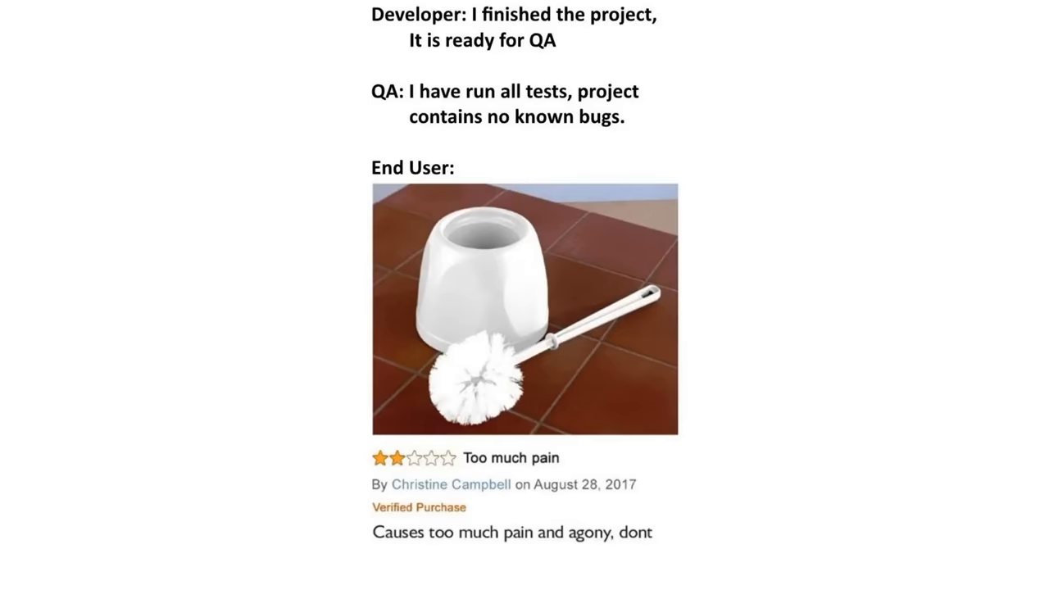